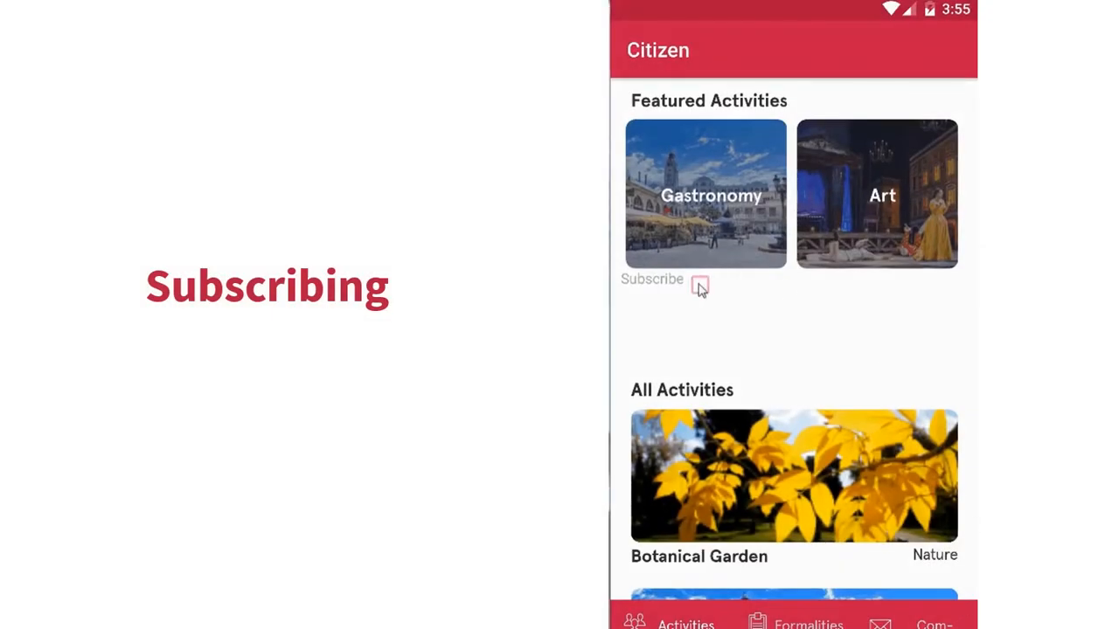
Check Subscribe under featured activities and confirm receiving activity news
left_click(699, 286)
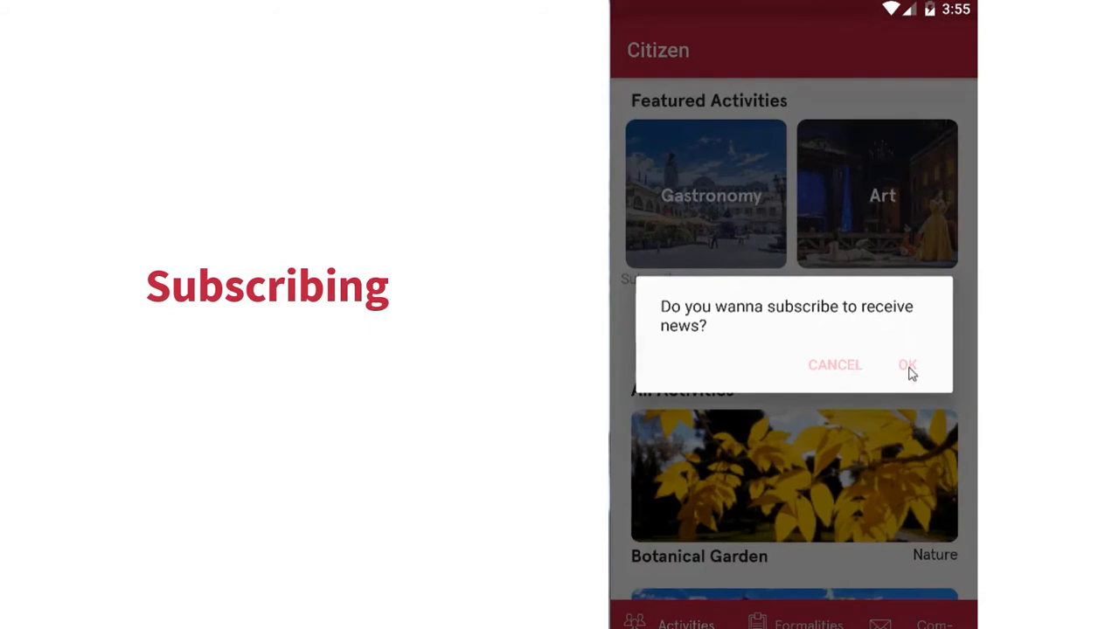
left_click(908, 364)
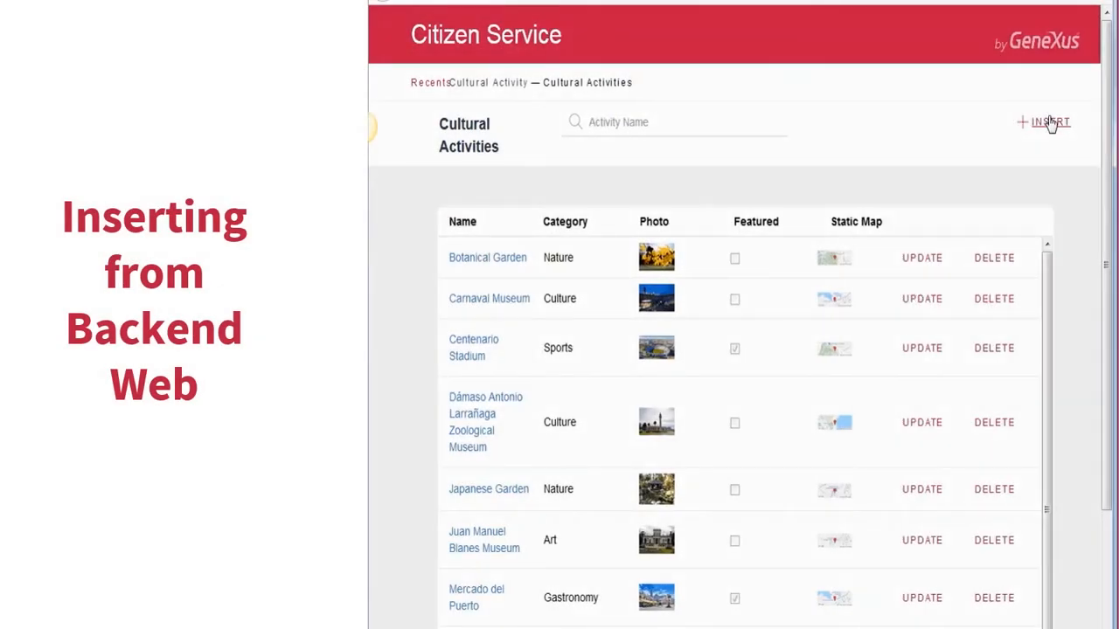
Insert a 'Museums at Night' cultural activity with the Museum Night.jpg photo and confirm
left_click(1049, 122)
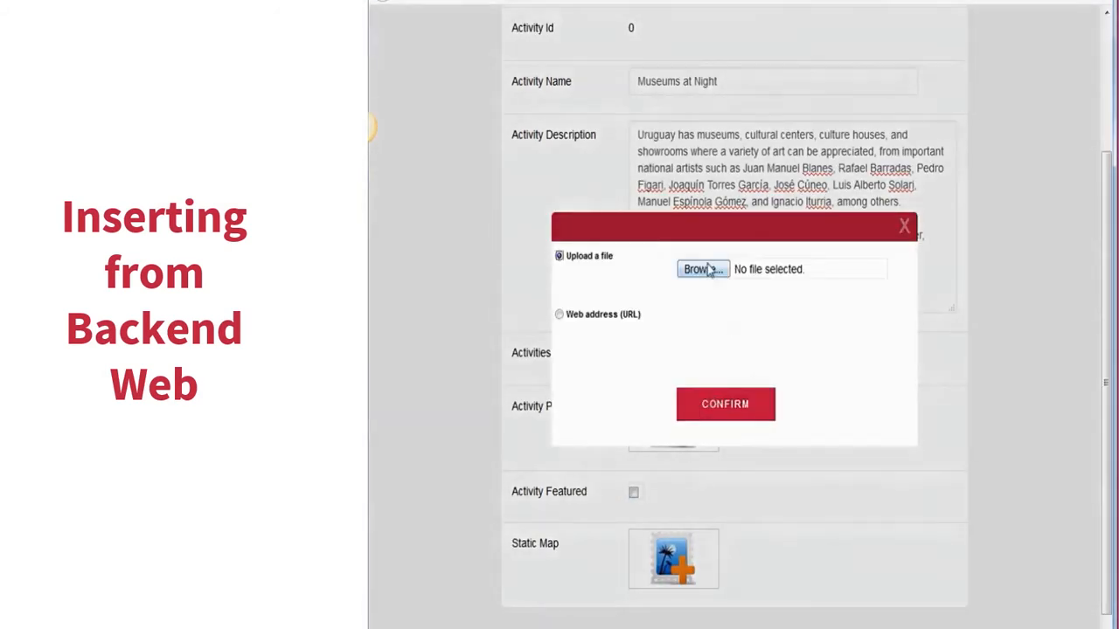
left_click(703, 269)
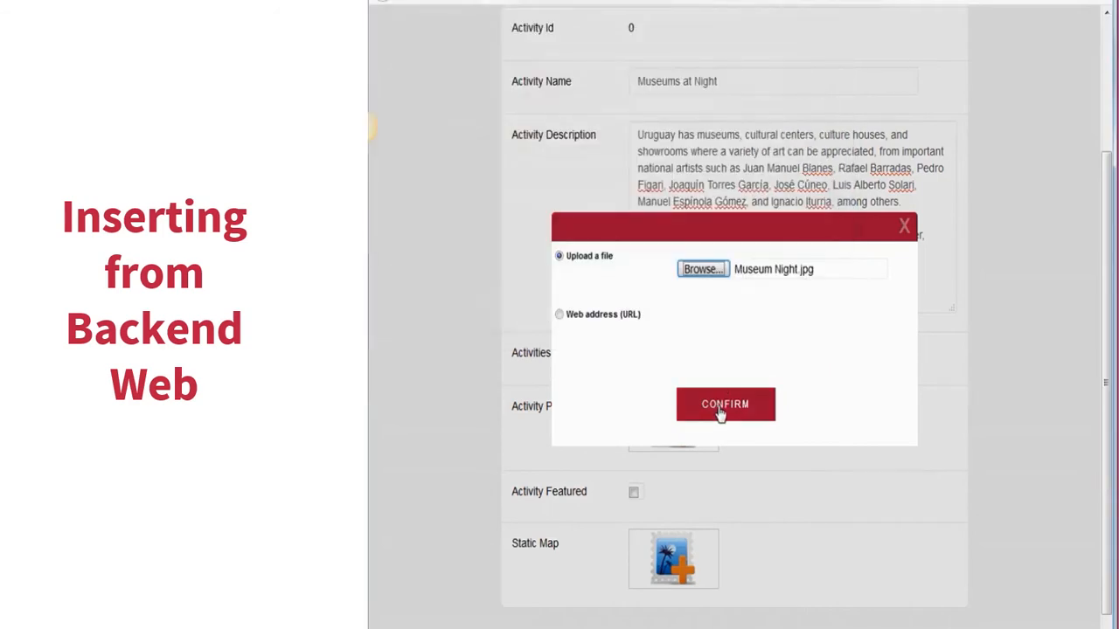
left_click(724, 404)
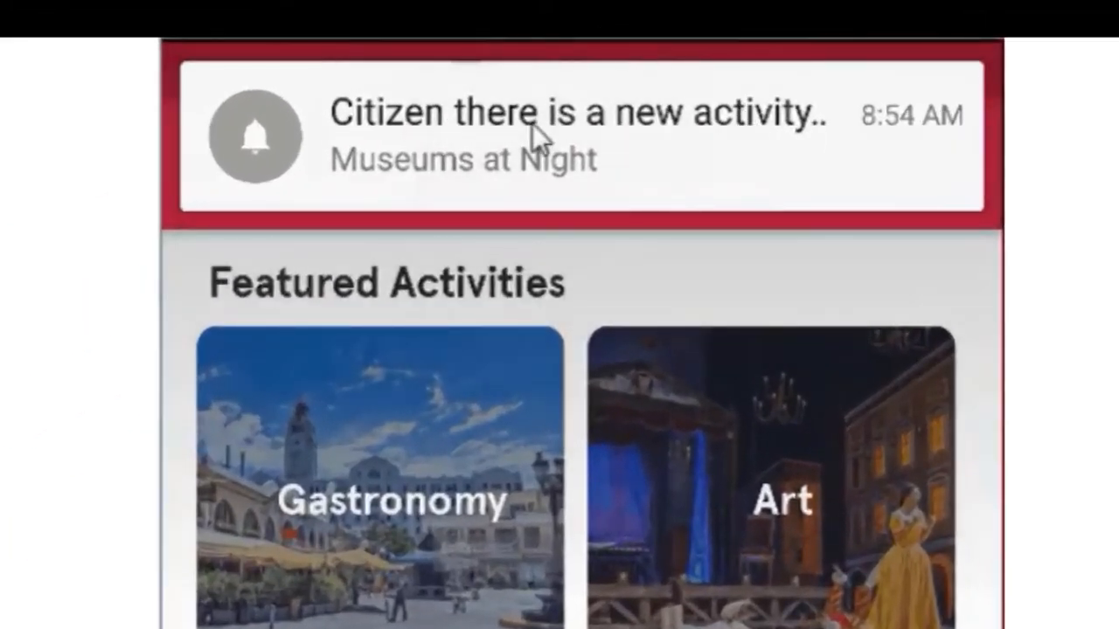
Open the 'Citizen there is a new activity' notification for Museums at Night
left_click(577, 135)
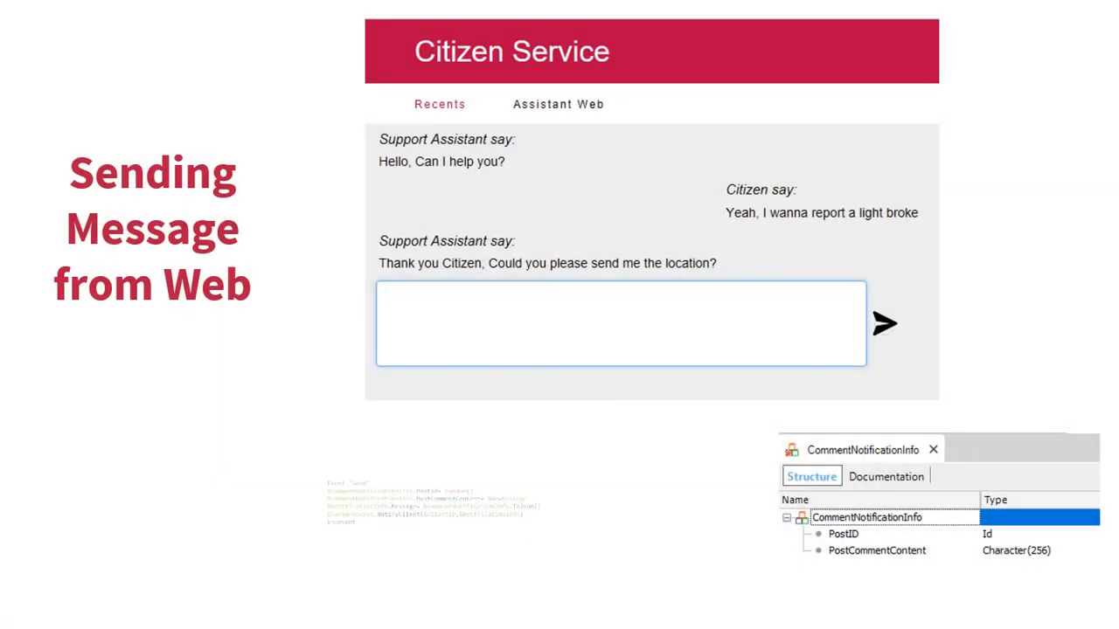
Send a chat message to the support assistant, then advance to the next slide
left_click(883, 326)
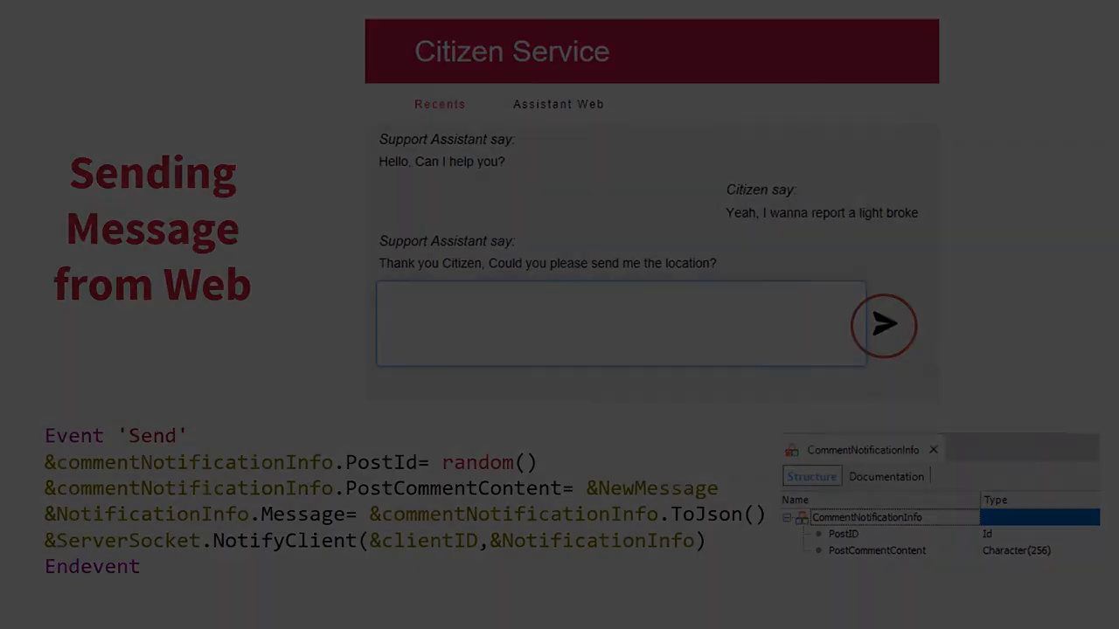
key("Right")
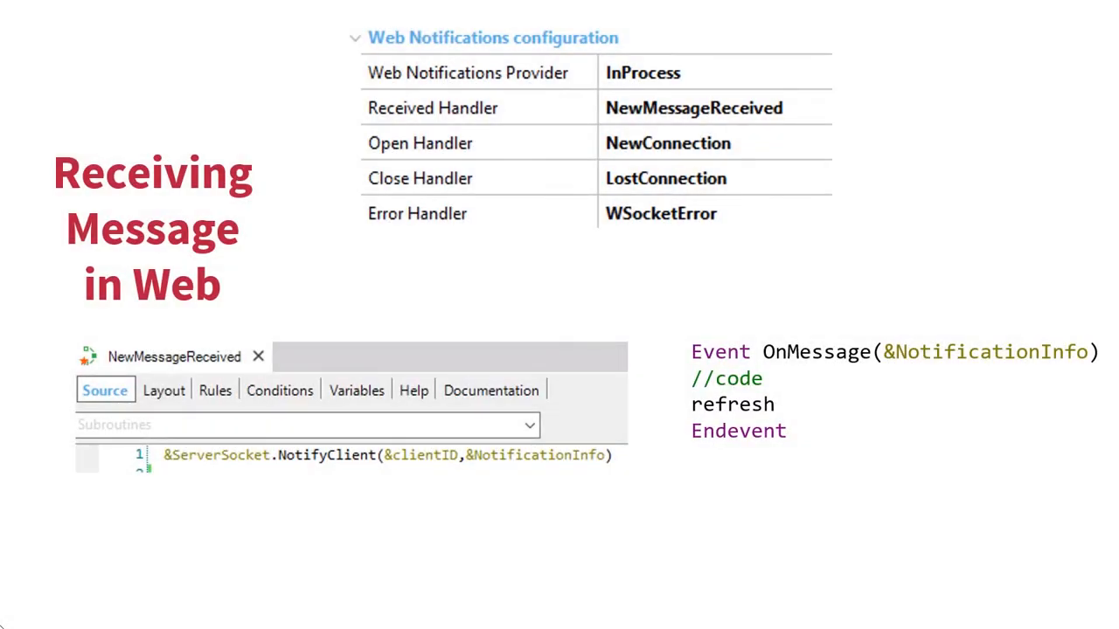